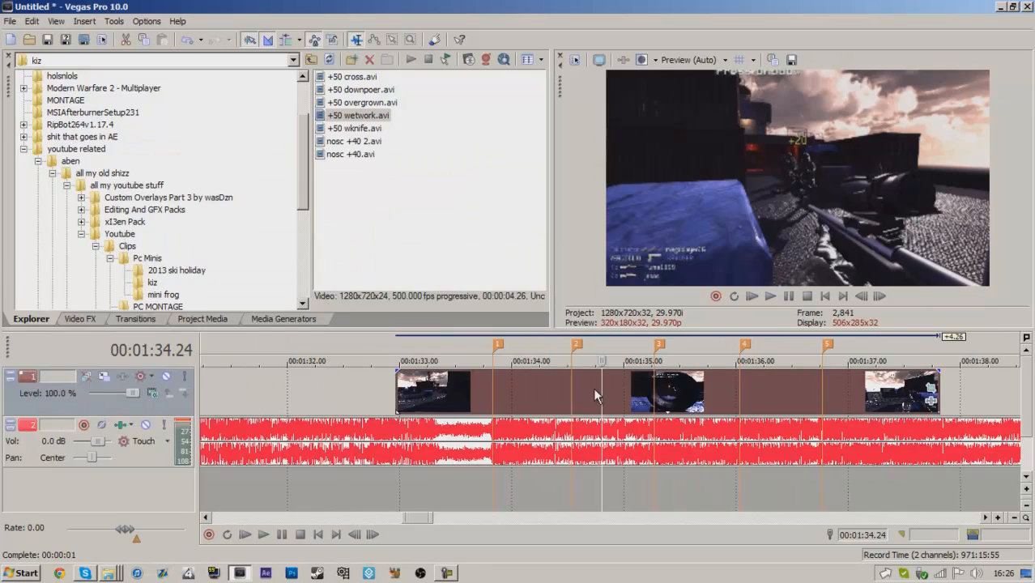
Step: Move the gameplay clip so it begins near 00:01:32 via its context menu
right_click(596, 393)
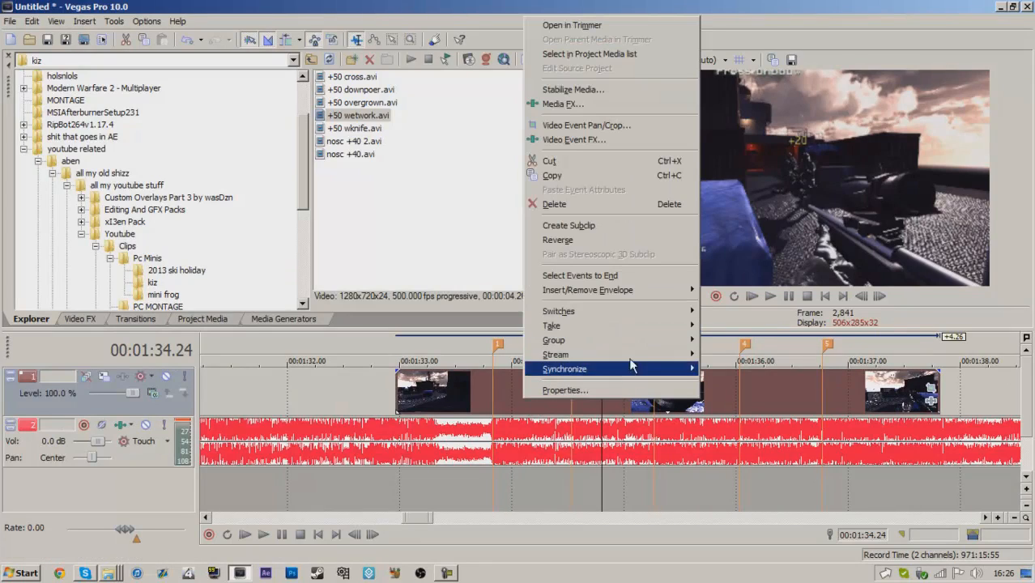
click(512, 387)
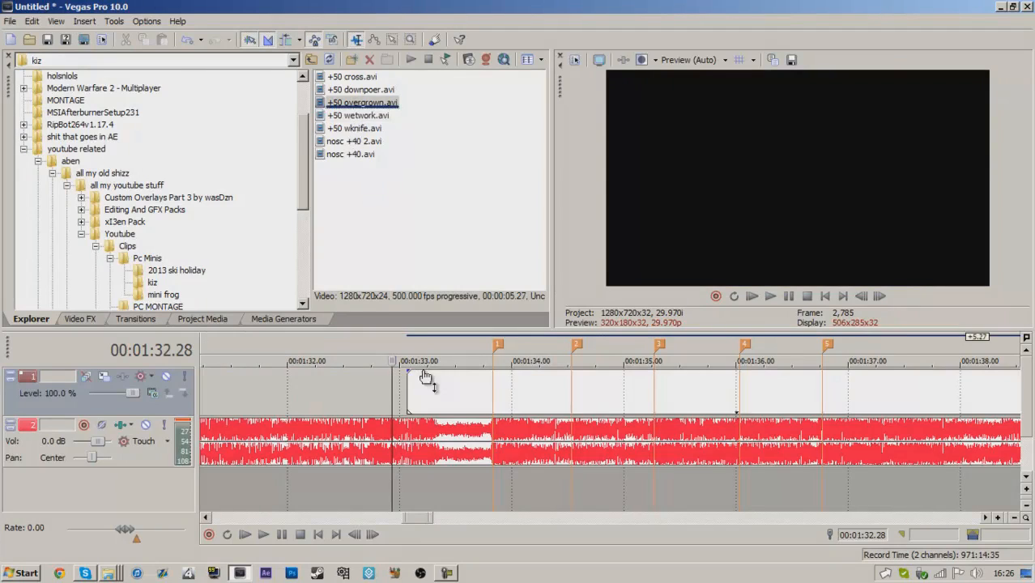
Step: Apply the ILOVEYOULUCA pan/crop preset to the clip with Maintain aspect ratio set
right_click(427, 393)
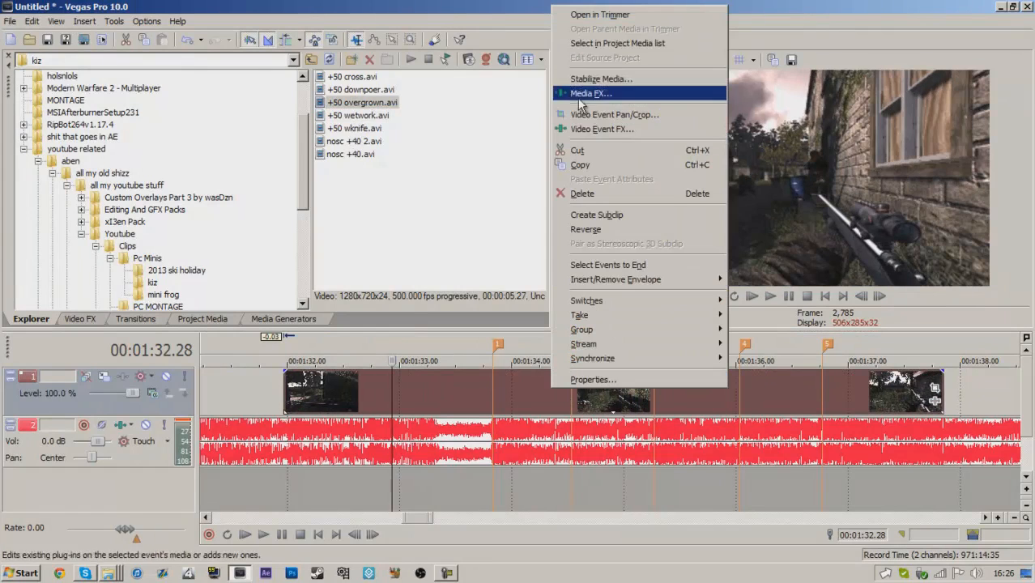
click(616, 114)
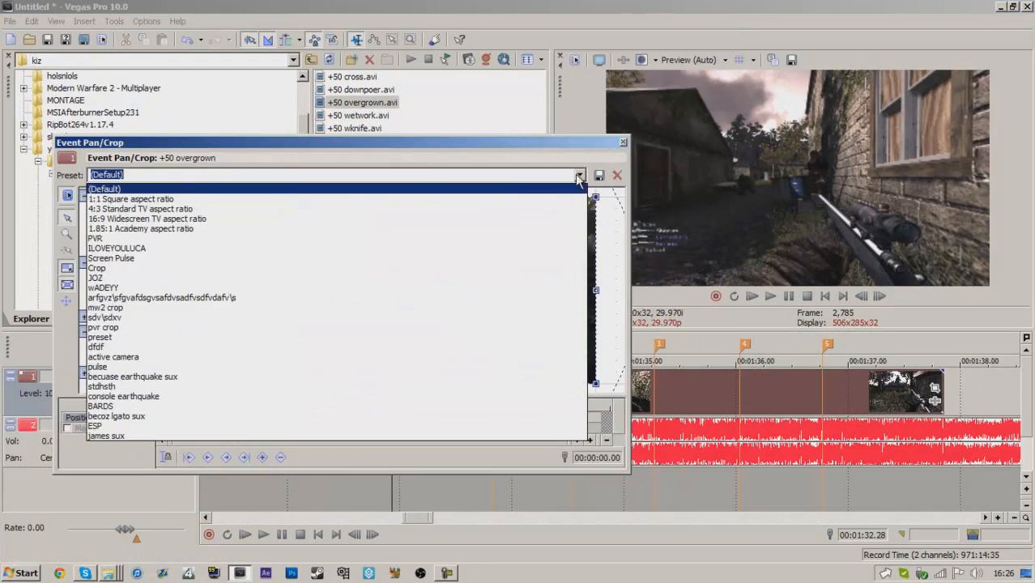
click(117, 248)
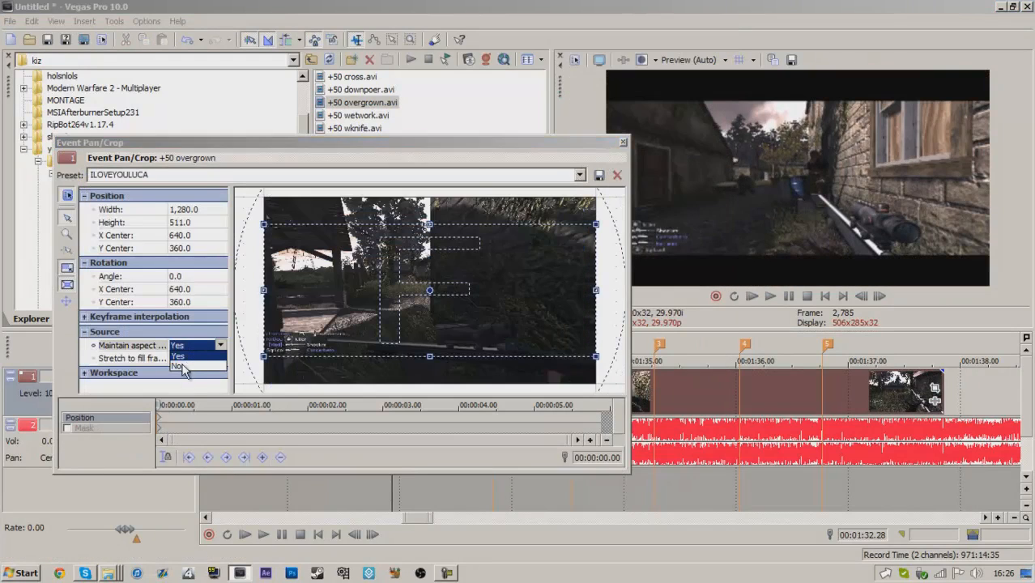
click(617, 175)
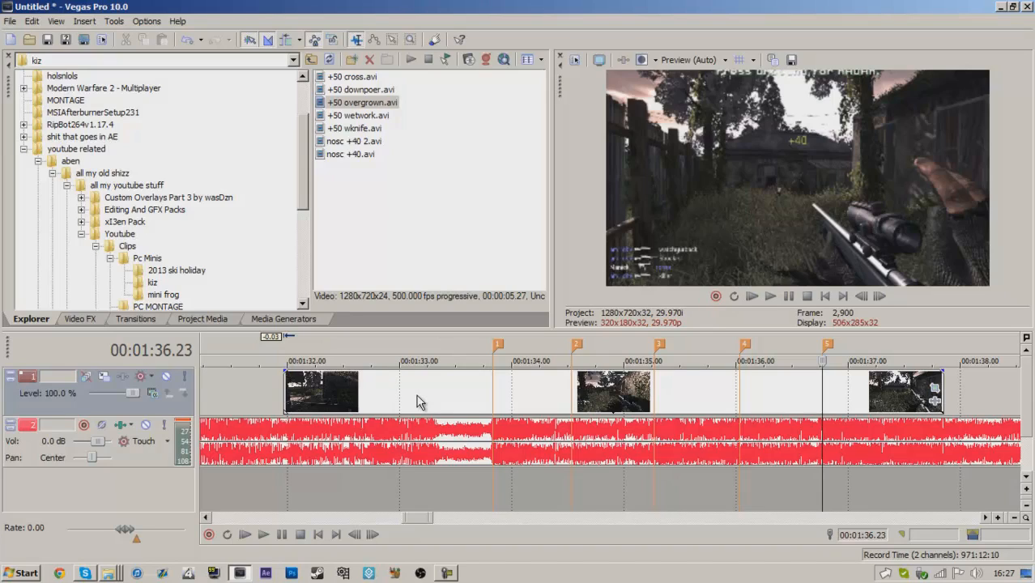
mouse_move(631, 370)
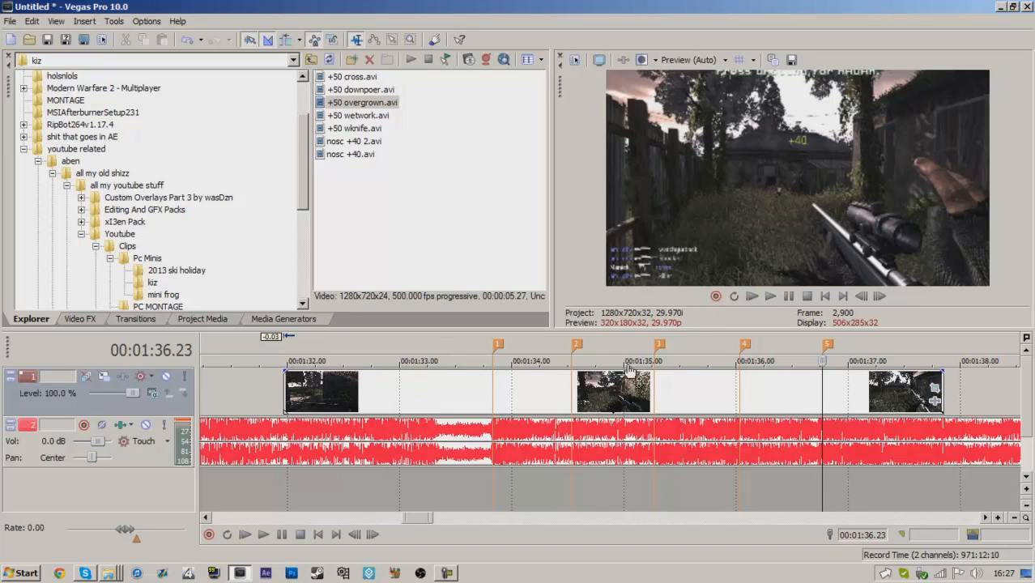
mouse_move(547, 396)
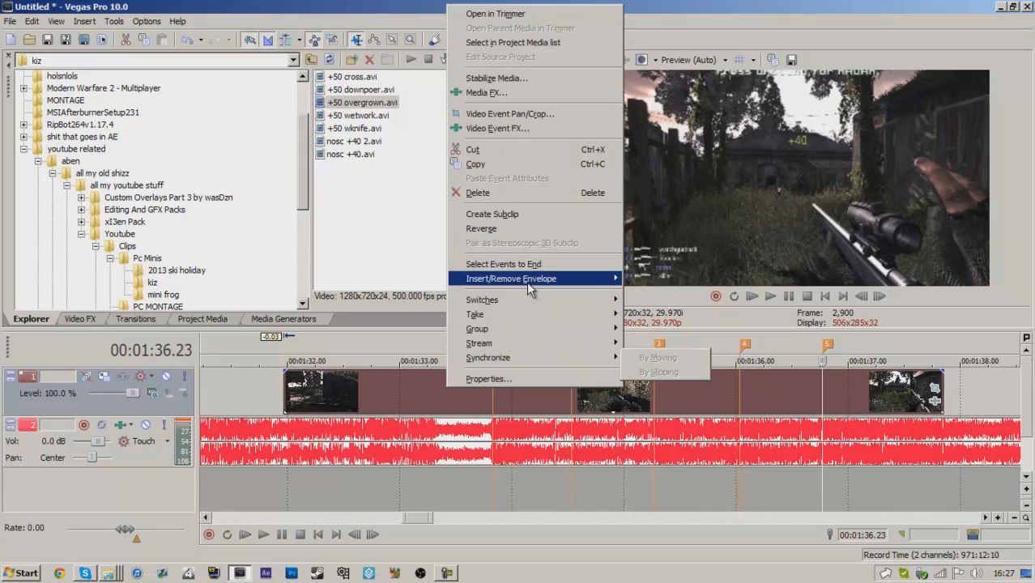
Step: Insert a Velocity envelope on the selected gameplay clip
click(397, 394)
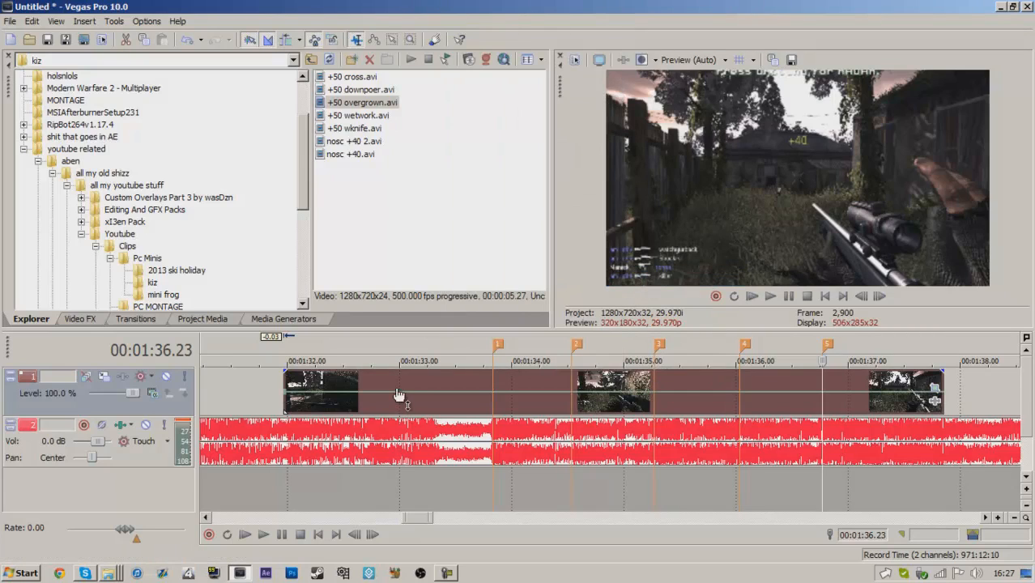
mouse_move(369, 384)
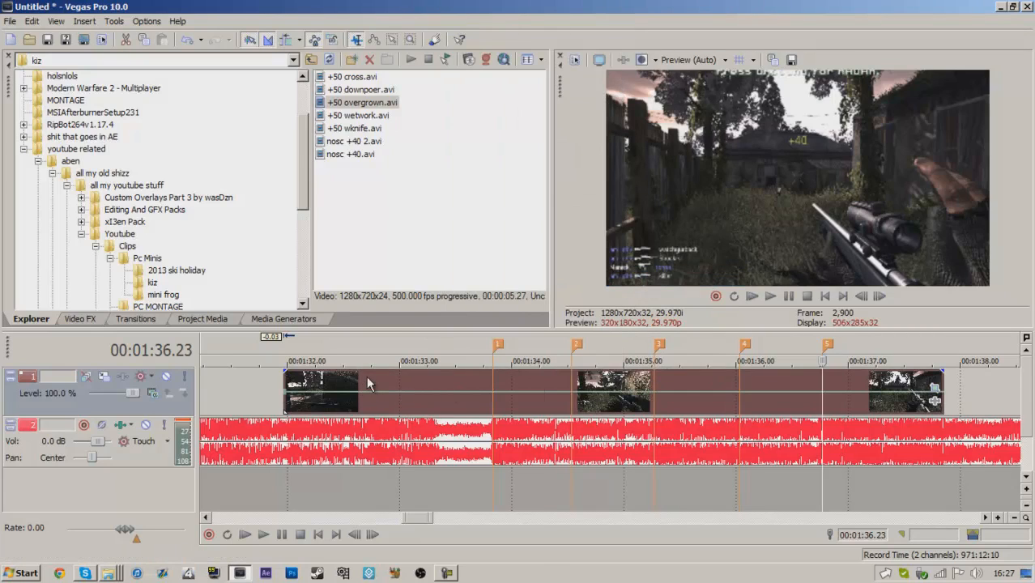
right_click(369, 382)
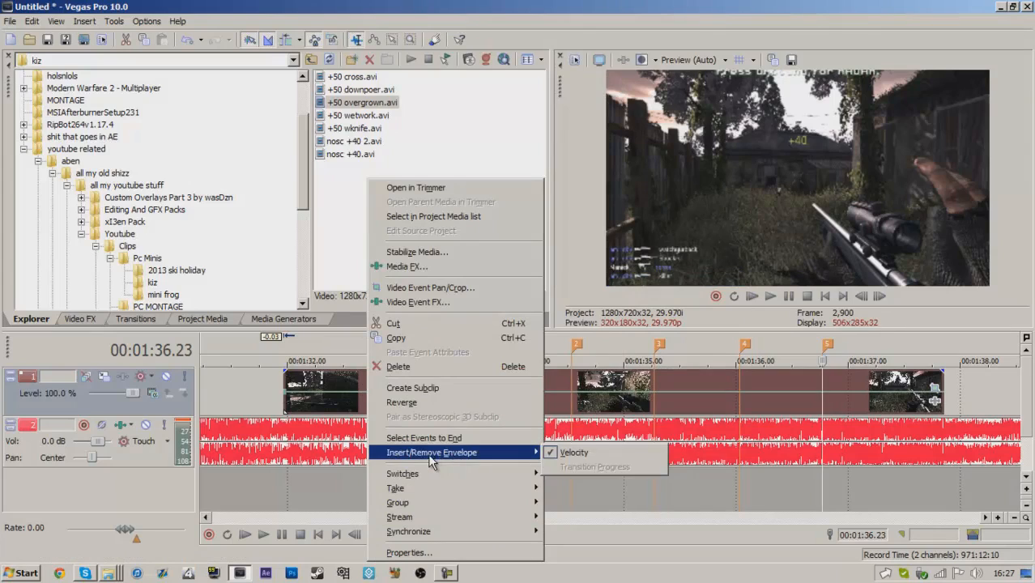
mouse_move(574, 452)
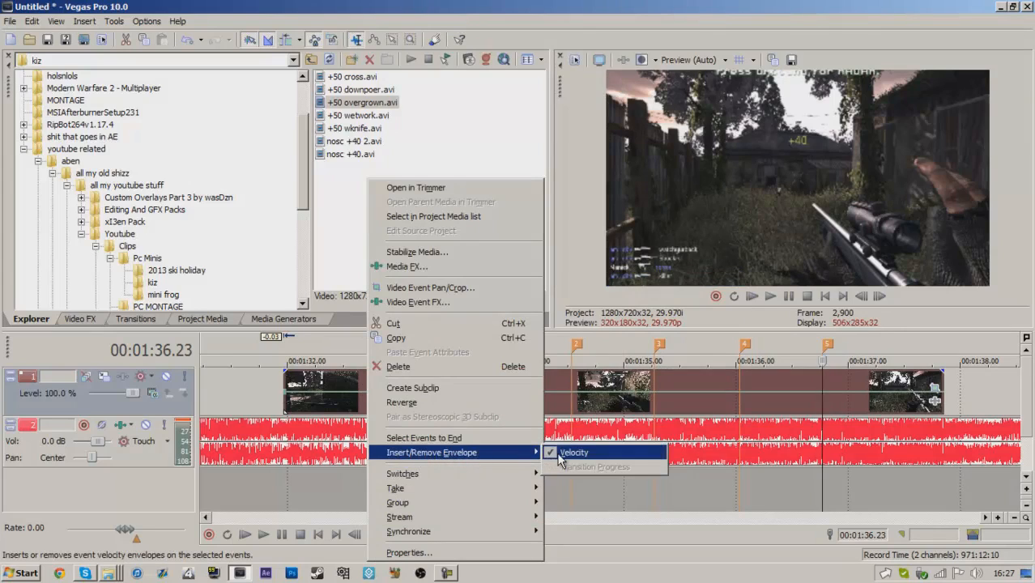
mouse_move(422, 437)
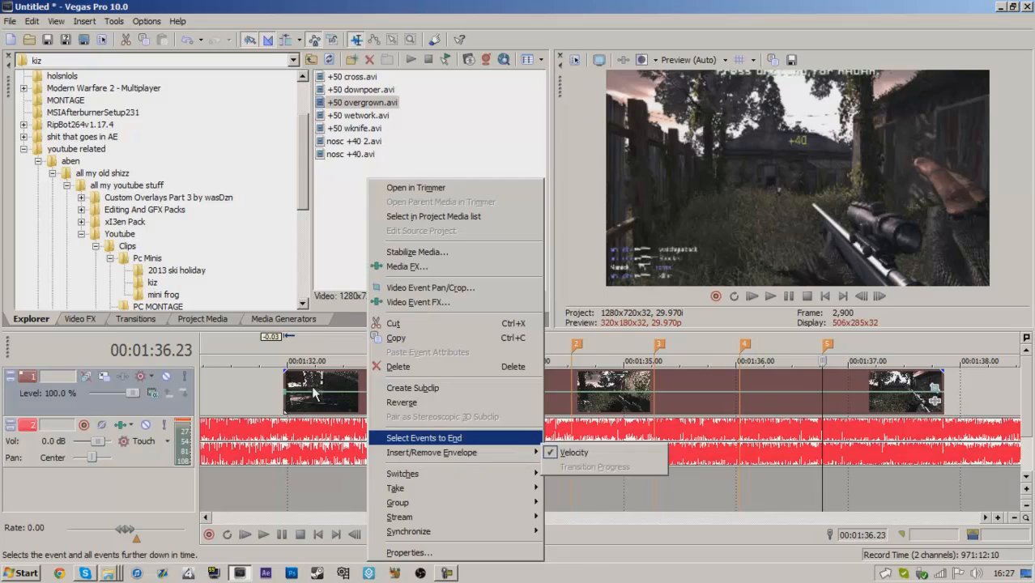
click(422, 437)
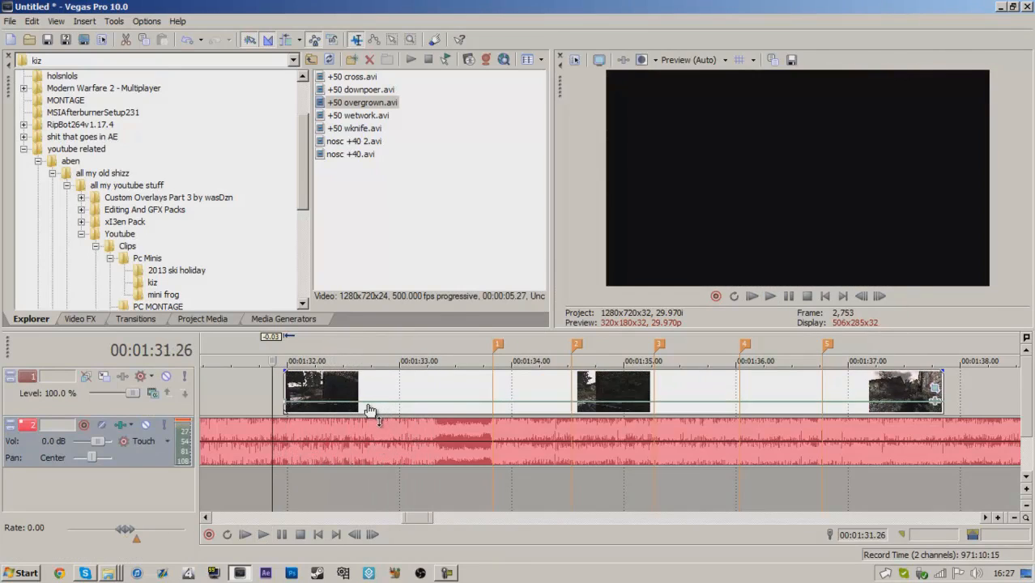
Step: Check the clip's 1.000 playback rate in Properties and cancel without changes
click(261, 534)
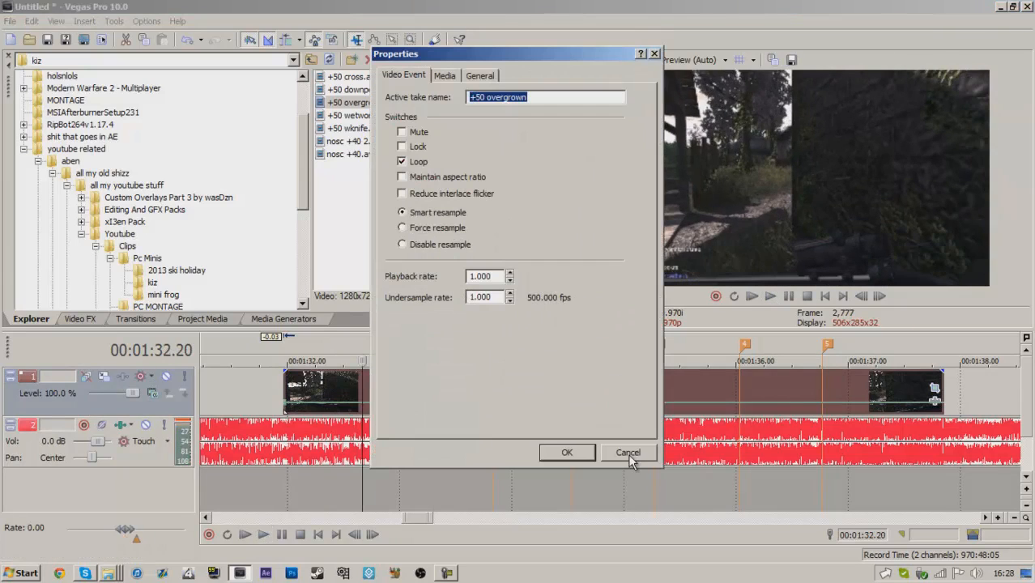
click(627, 452)
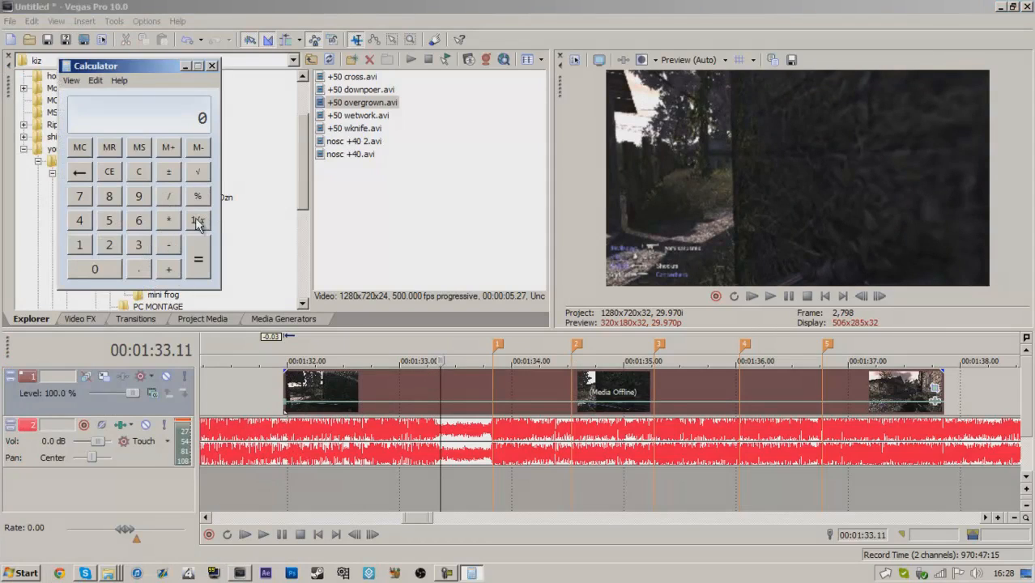
Step: Close the Windows Calculator to return to the Vegas project
click(213, 65)
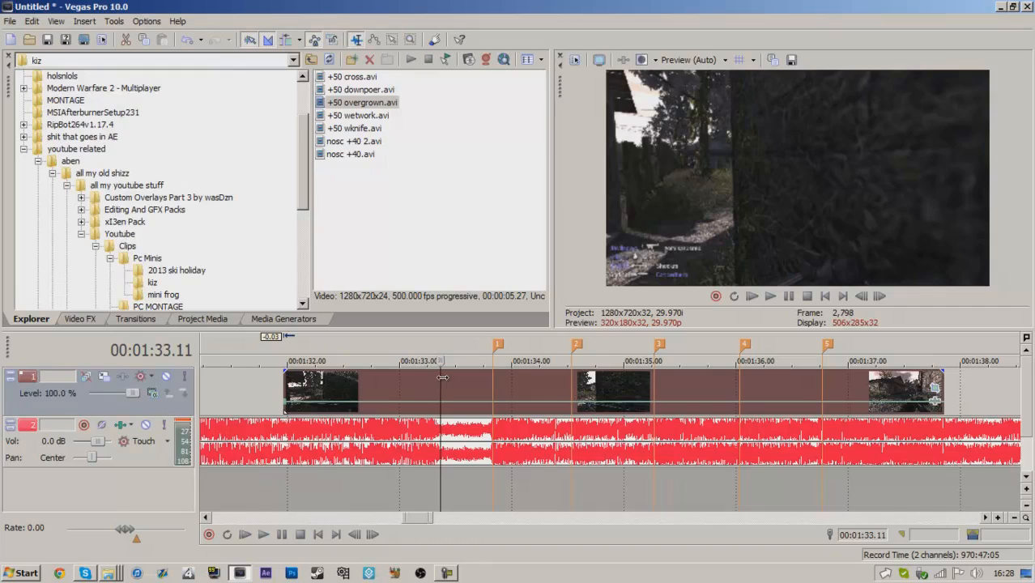
mouse_move(480, 402)
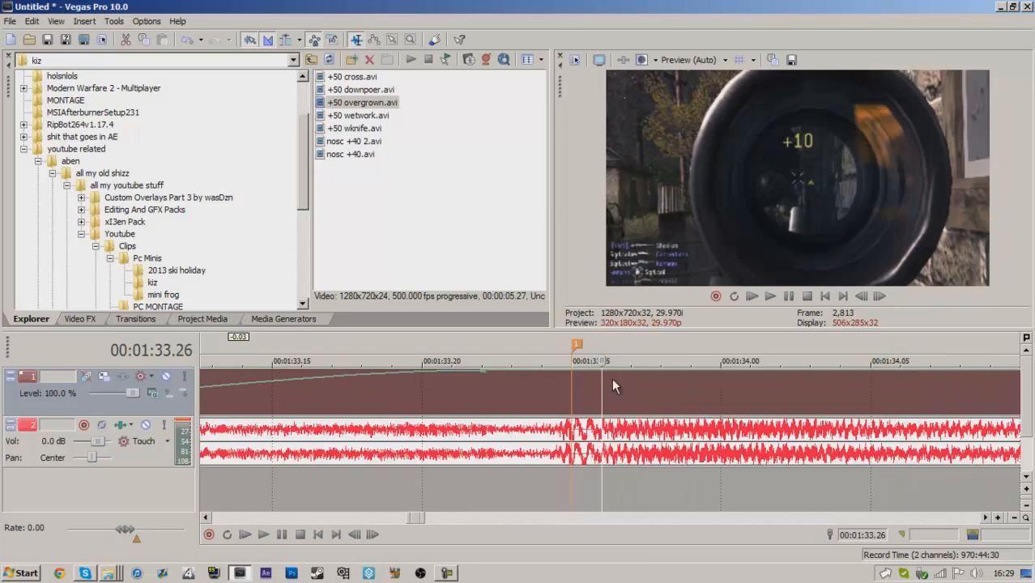
mouse_move(648, 380)
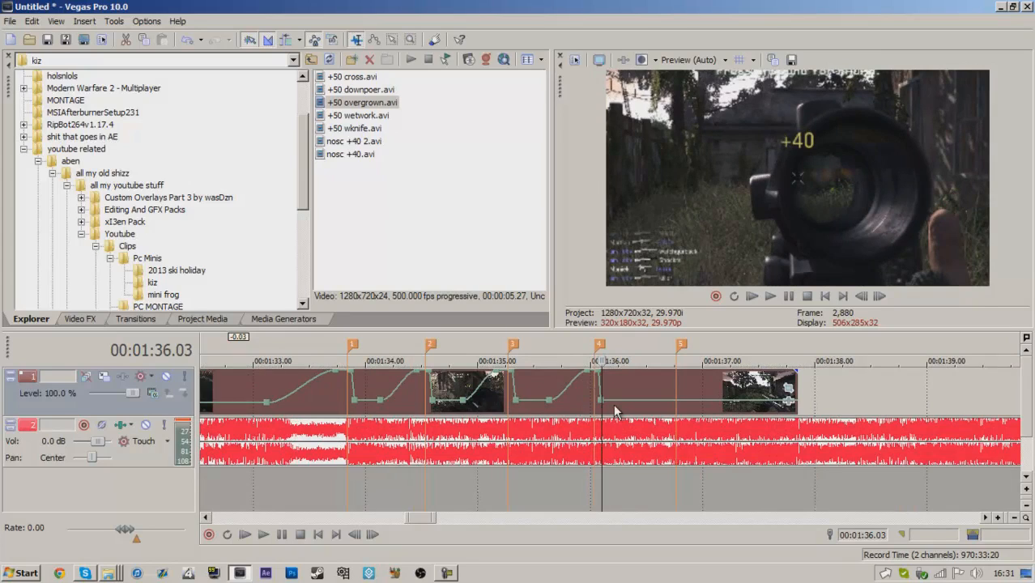
mouse_move(593, 397)
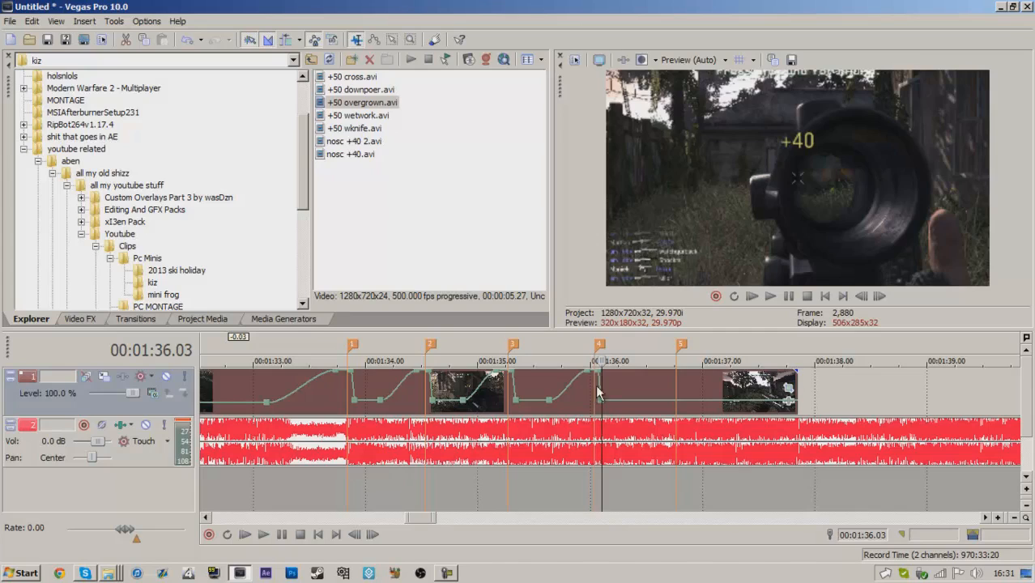
mouse_move(633, 408)
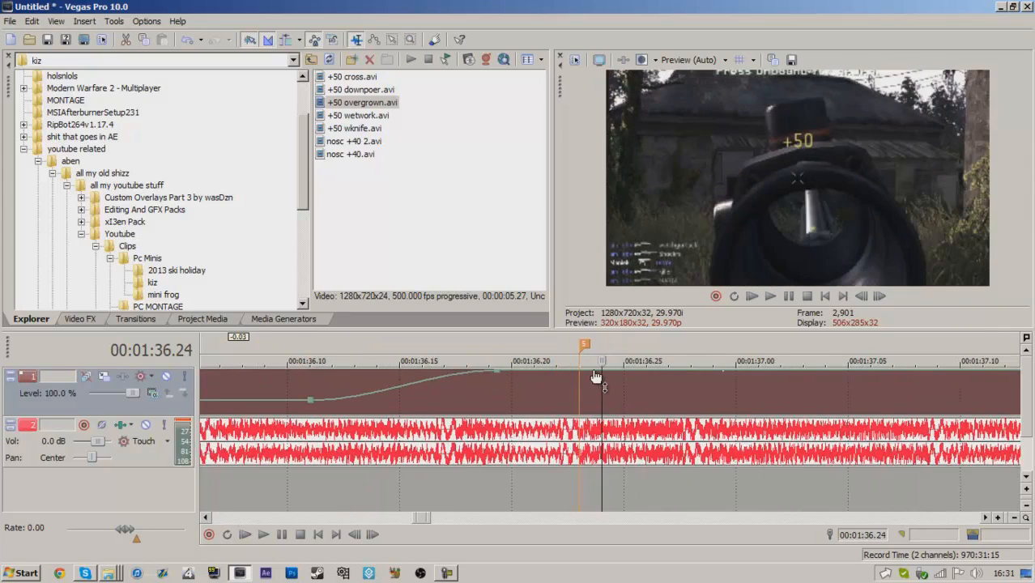
mouse_move(588, 382)
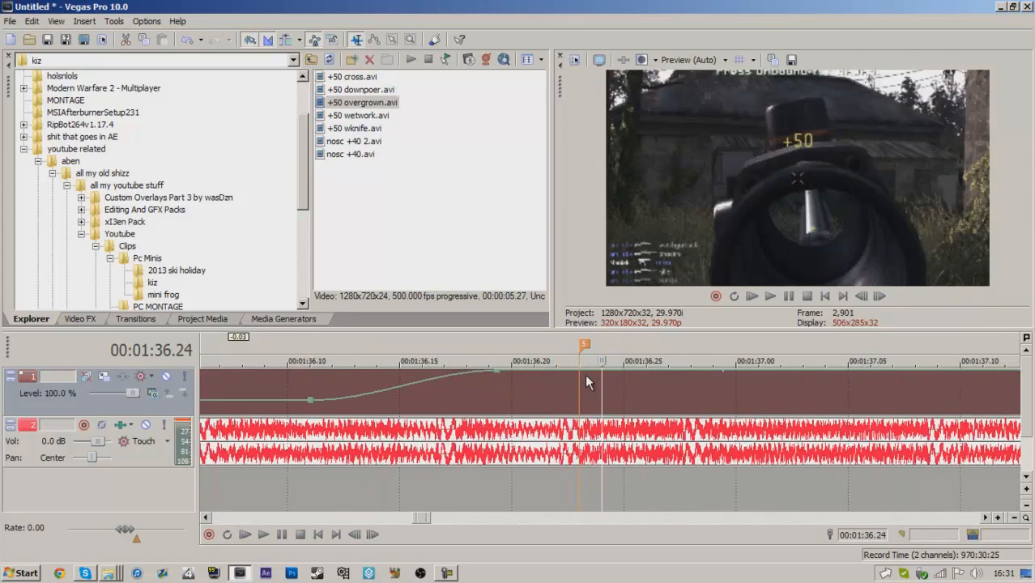